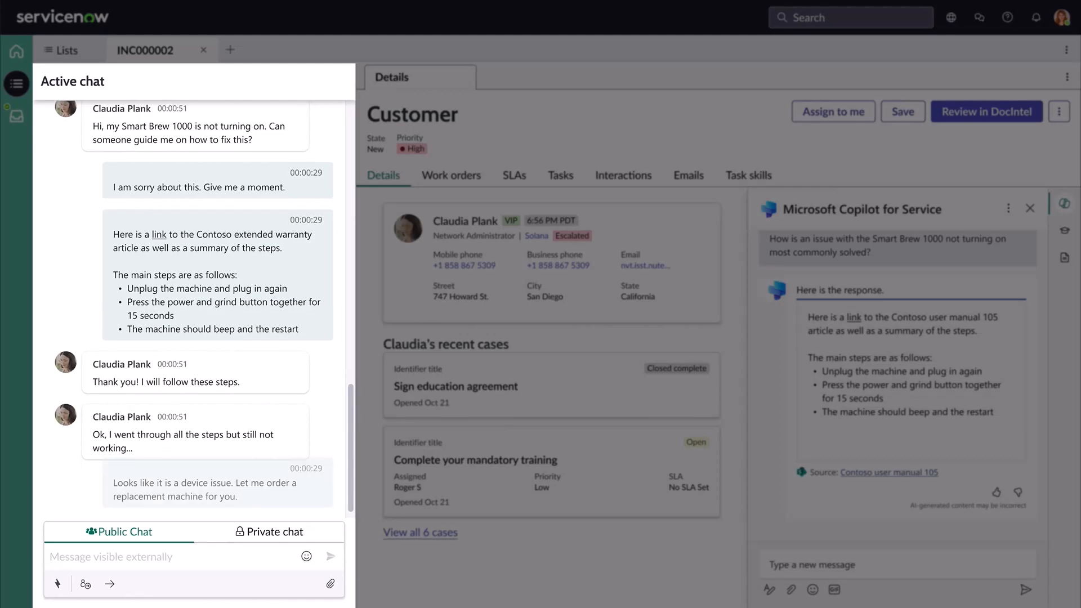
Step: Start a blank topic with a Question node capturing the user's entire response as the email
scroll(down, 3)
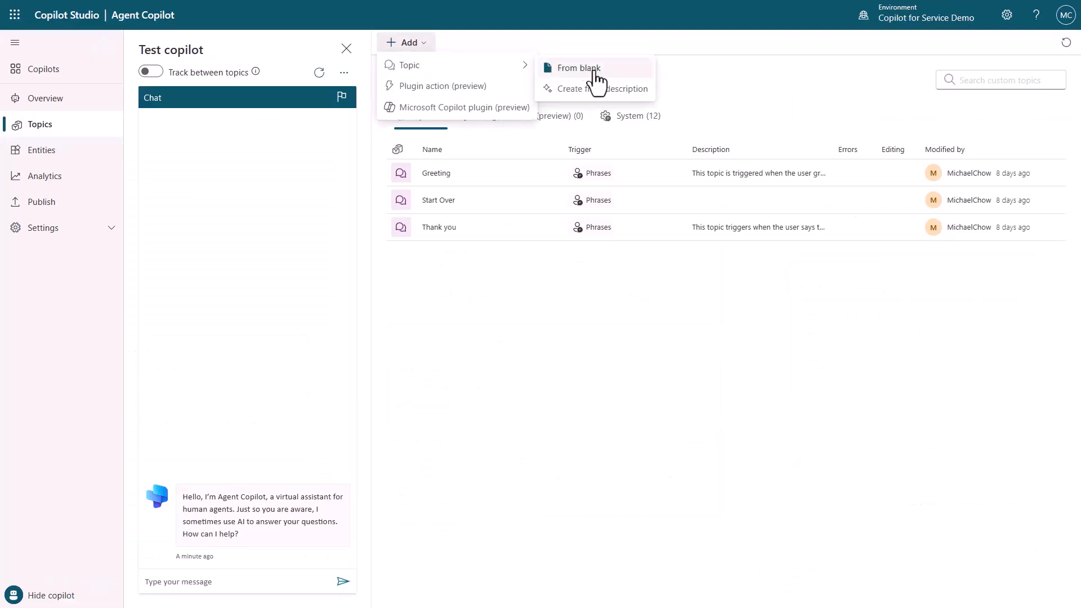
click(576, 67)
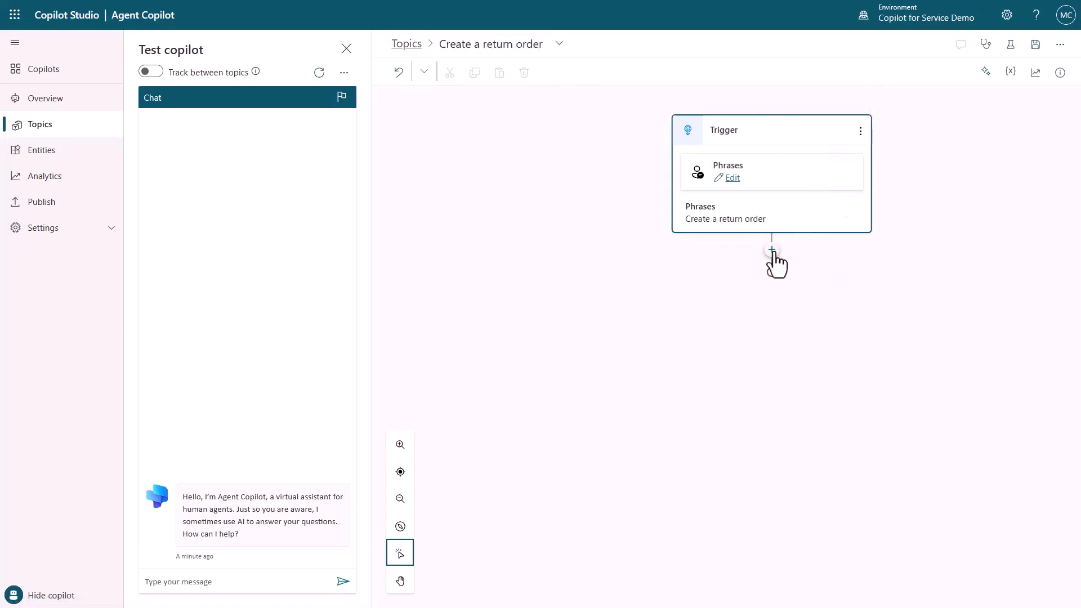
click(771, 250)
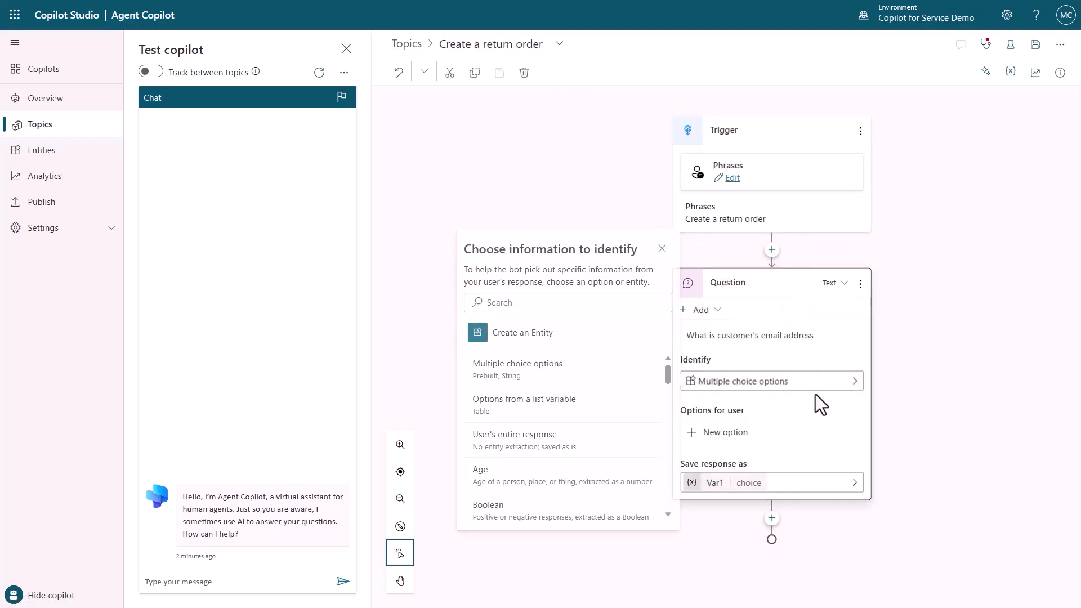
click(513, 435)
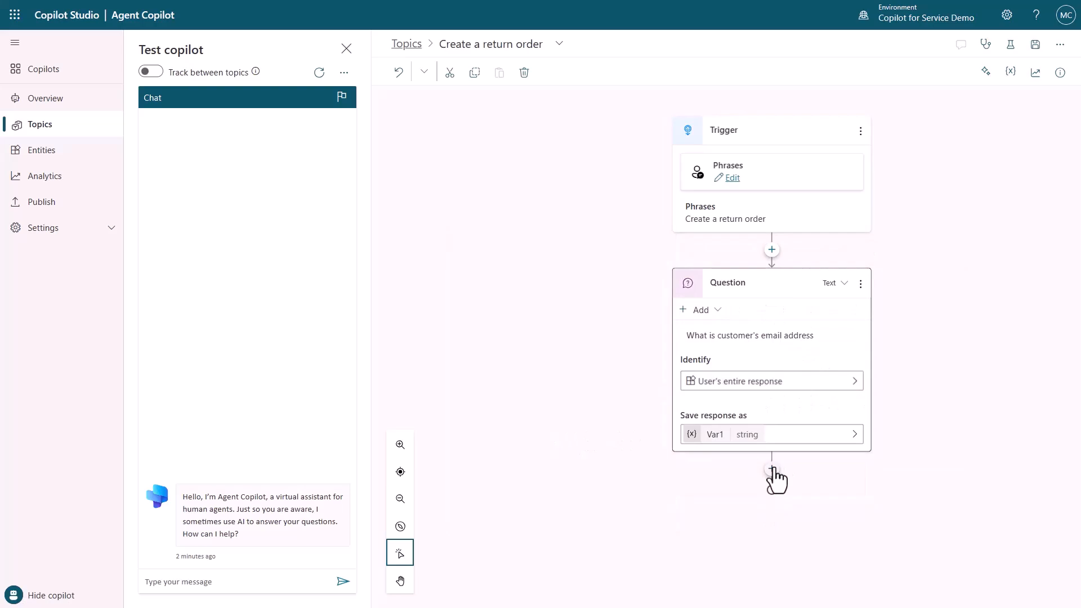
Step: Add an Action calling the Create order flow with CustomerEmail set to Var1
click(771, 480)
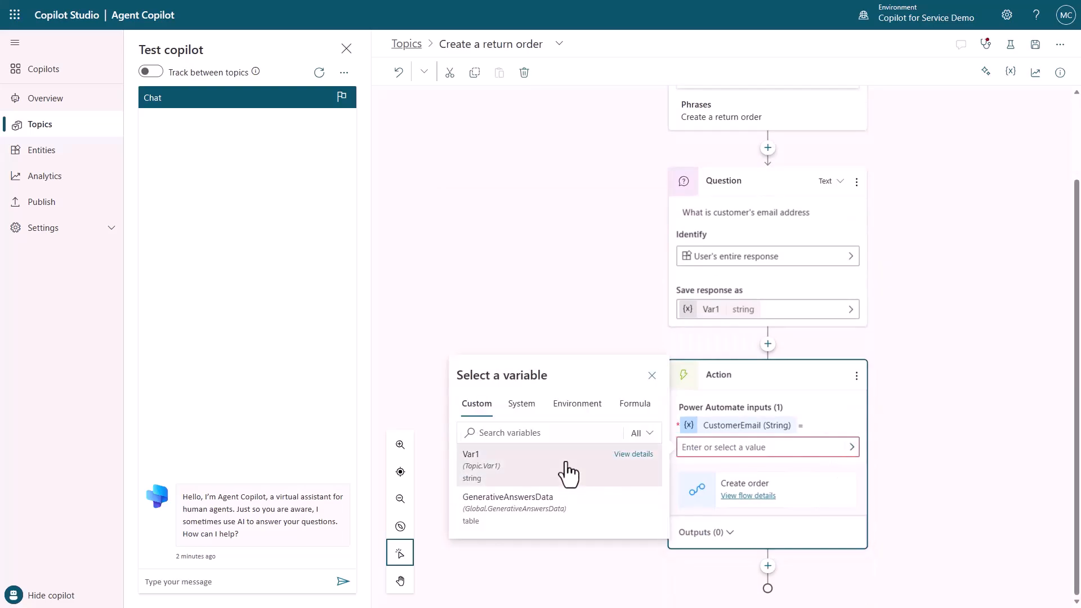
click(471, 453)
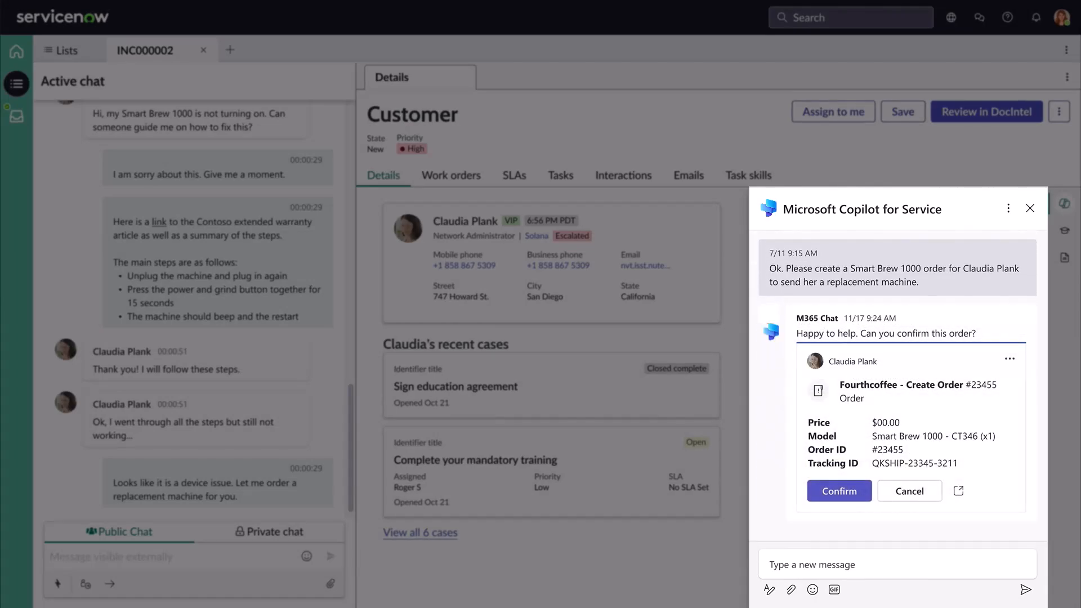
Step: Confirm the proposed Smart Brew 1000 replacement order on the Create Order card
click(839, 491)
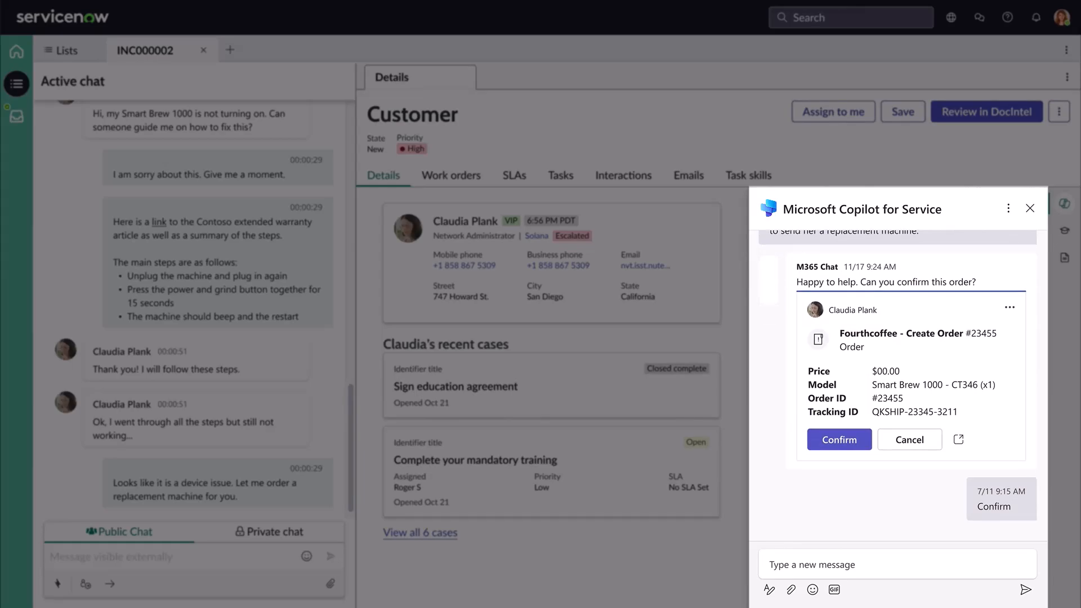
click(839, 439)
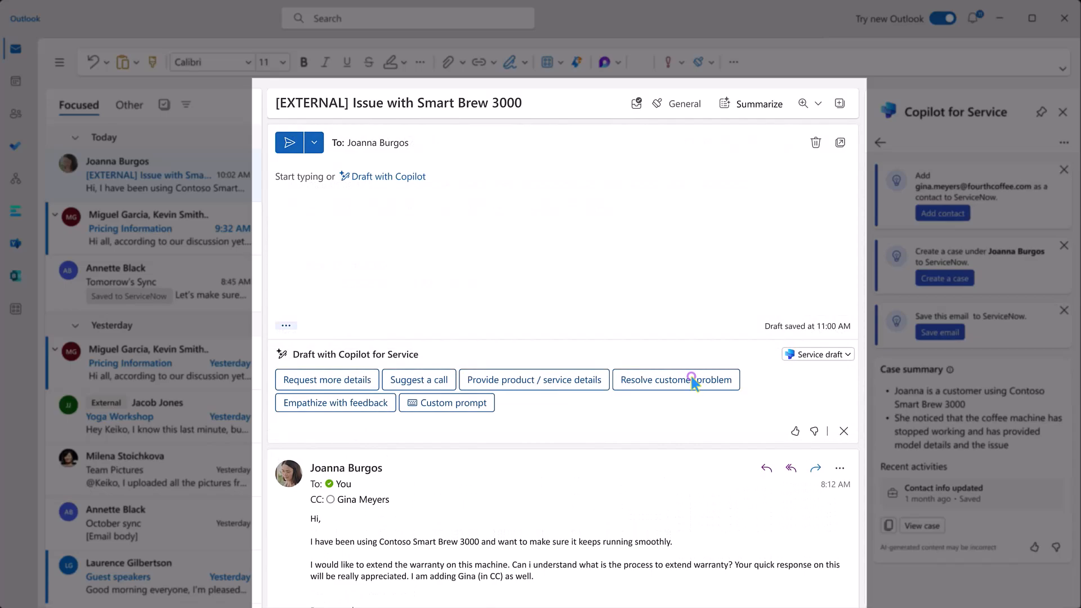
Step: Draft the Smart Brew 3000 warranty reply using Copilot's Resolve customer problem suggestion
click(675, 380)
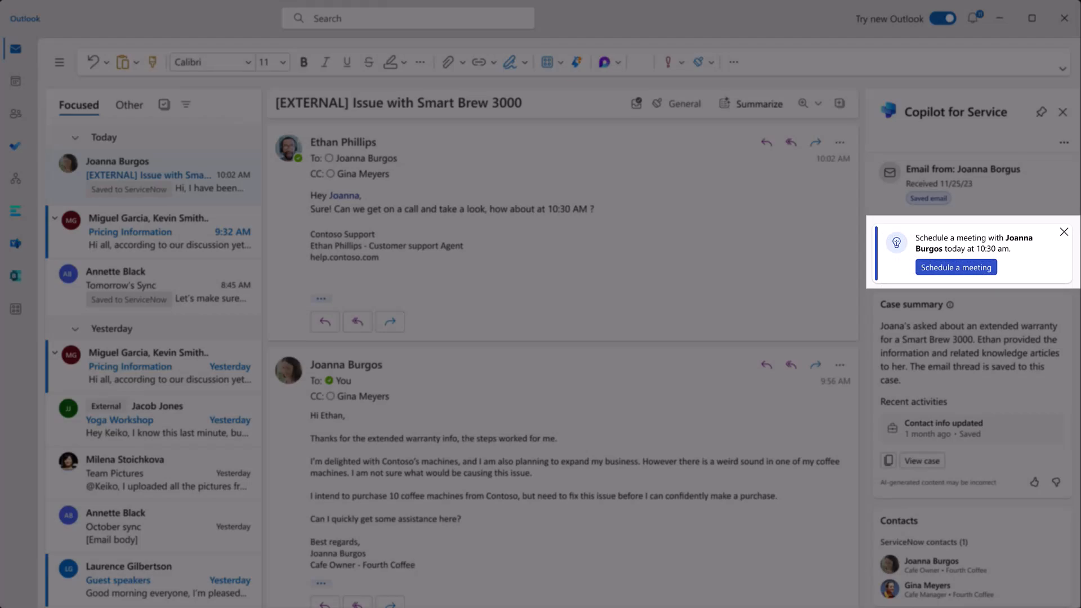
Step: Schedule the suggested 10:30 am meeting with the customer about the Smart Brew 3000 issue
click(955, 268)
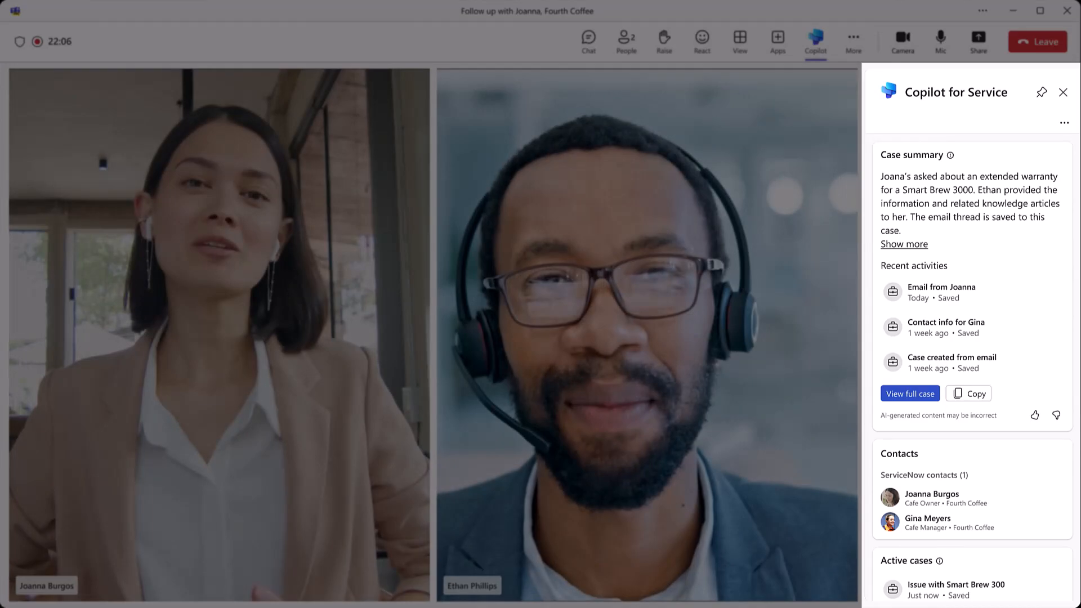
Step: Close the case summary panel and bring up M365 Chat in the meeting toolbar
click(1061, 91)
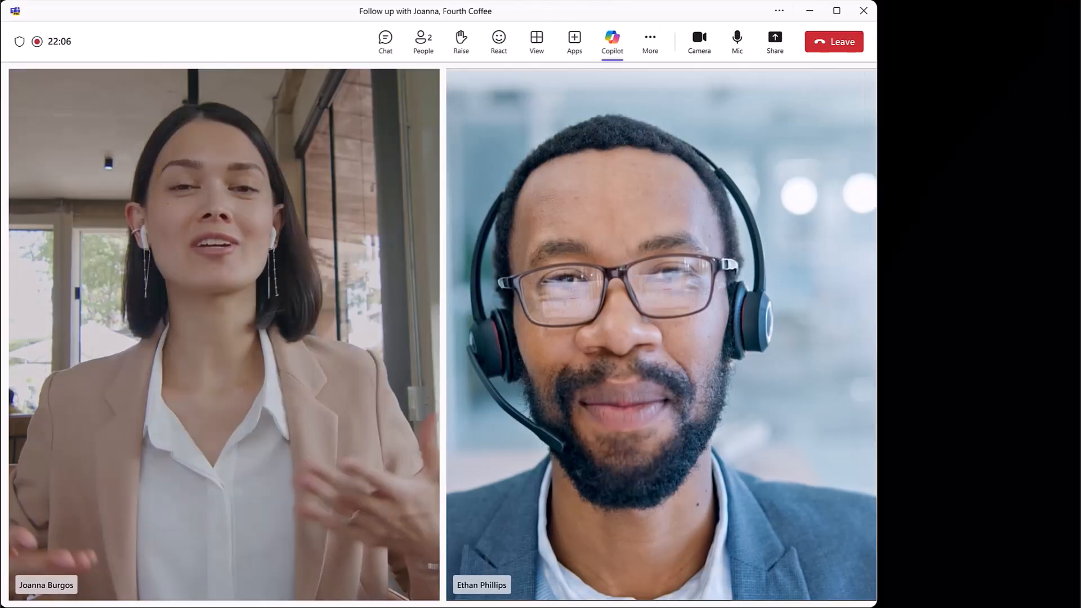
click(610, 38)
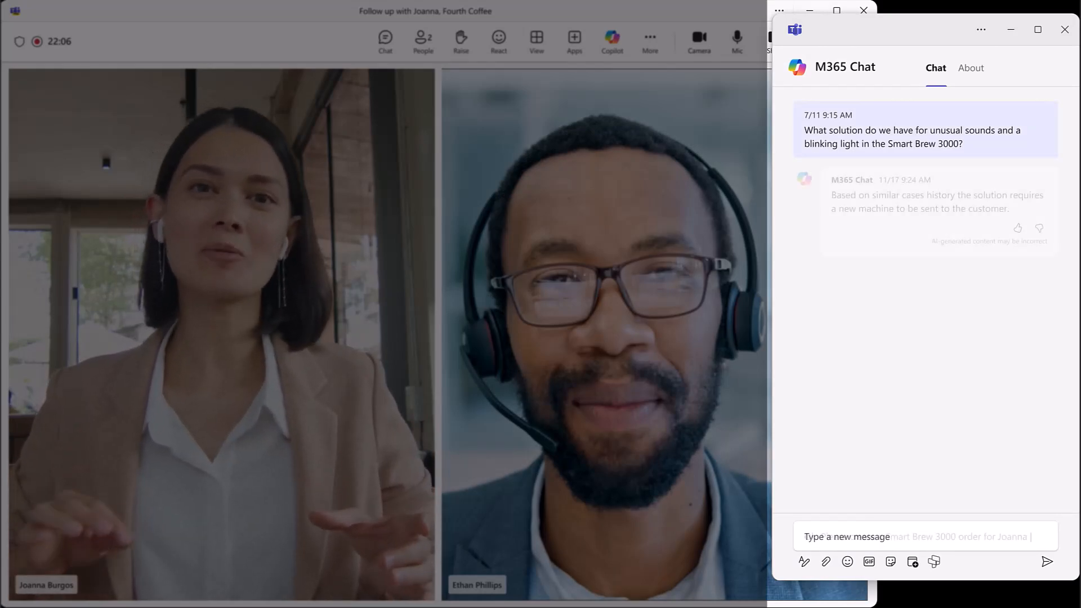
Step: Ask M365 Chat 'Ok. Please create a Smart Brew 3000 order for Joanna' and confirm the order
text(Ok. Please create a Smart Brew 3000 order for Joanna)
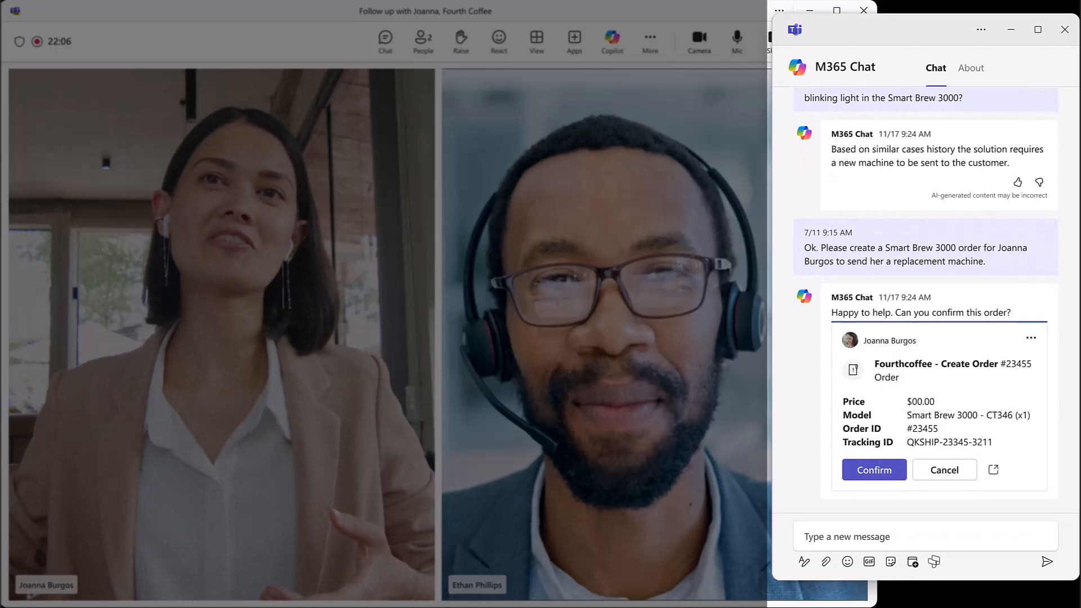
click(872, 469)
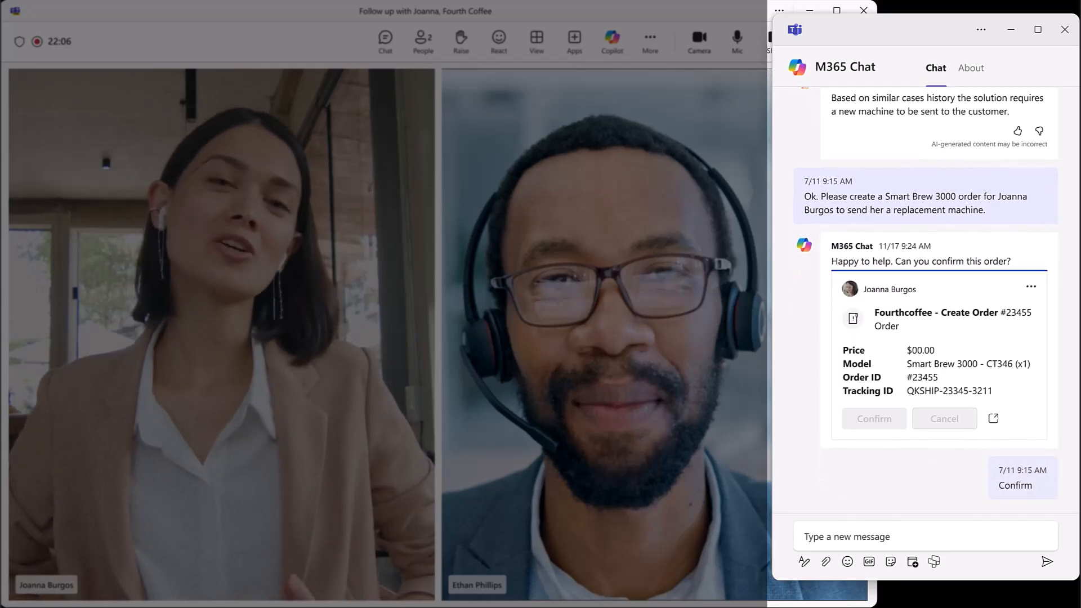
click(873, 419)
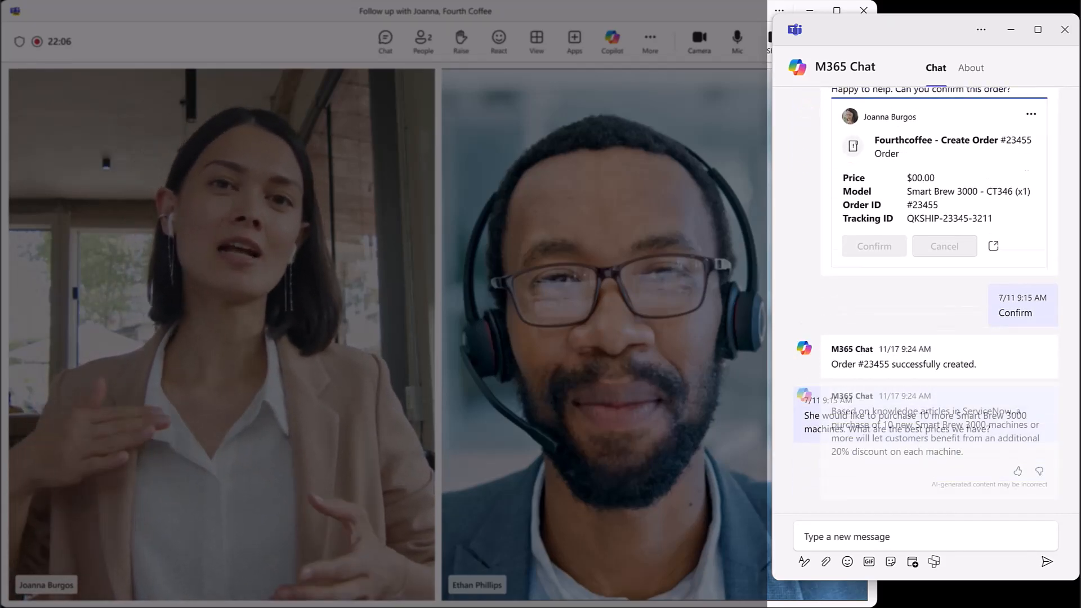
Step: Confirm the Update Order card adding 10 Smart Brew 3000 machines at the discounted price
scroll(down, 3)
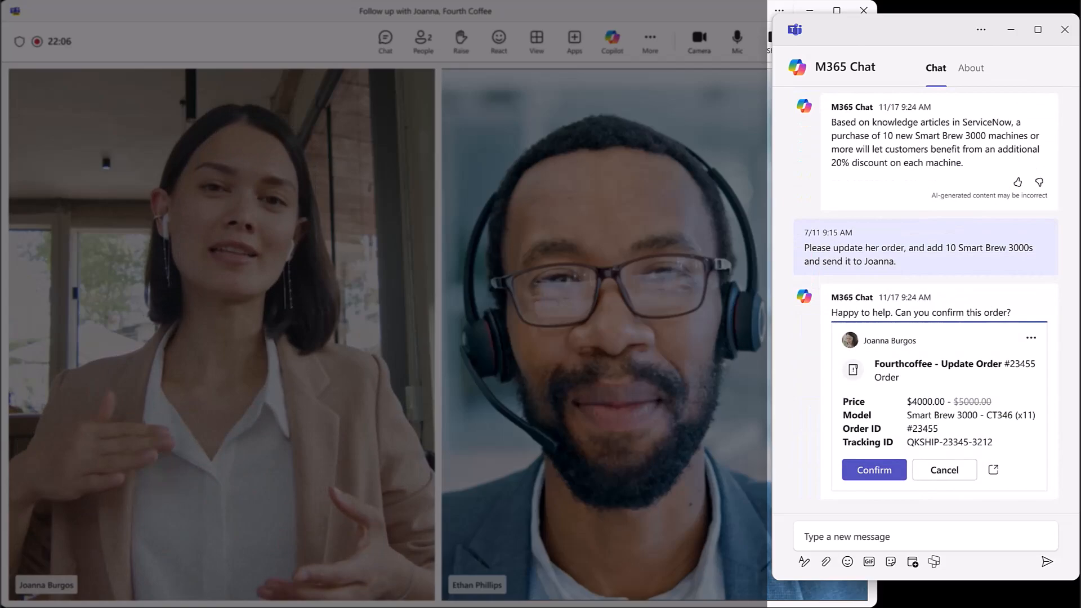
click(872, 469)
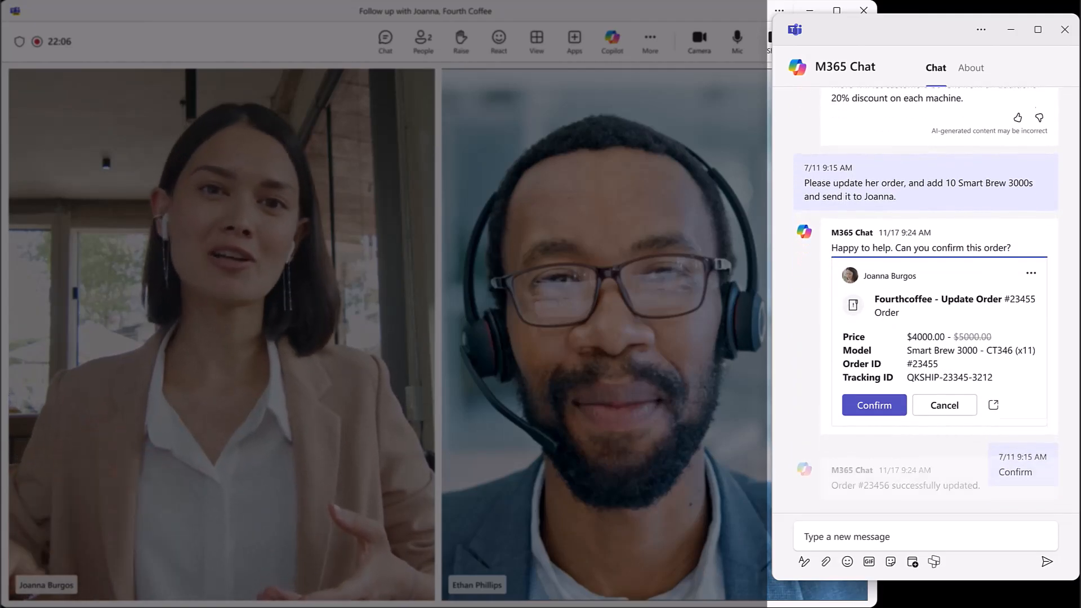